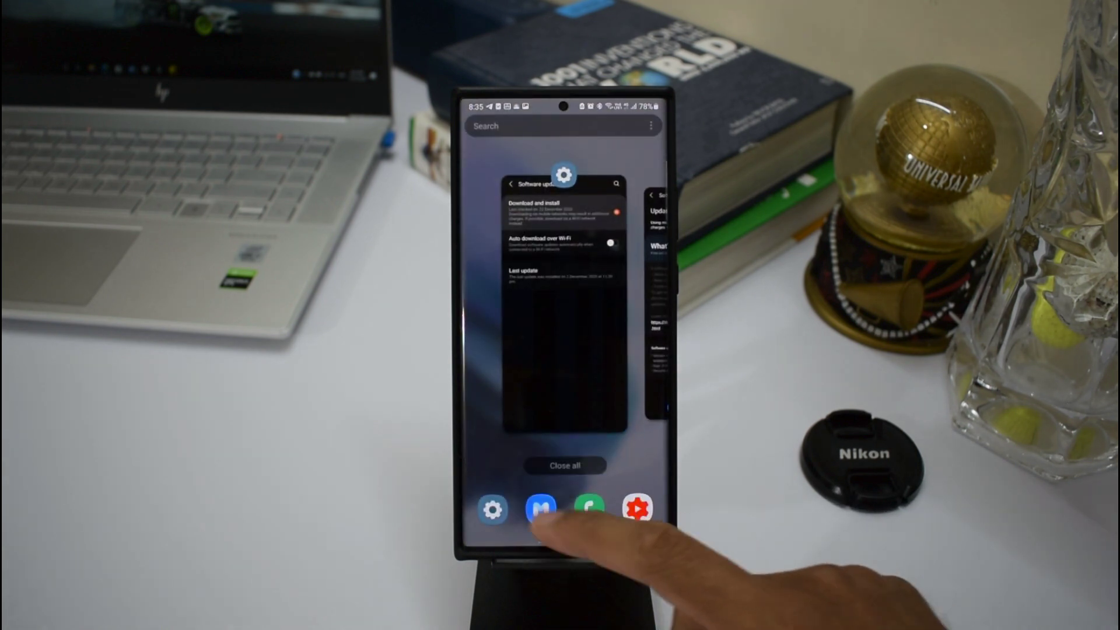
Launch Samsung Members from the suggested apps row in the Recents screen.
click(539, 509)
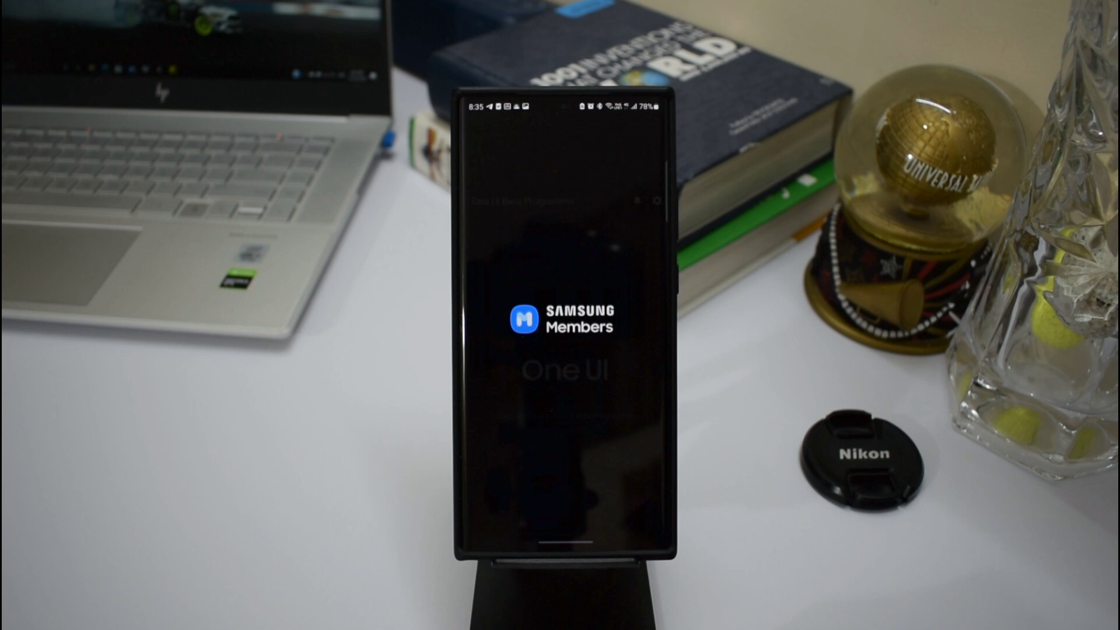